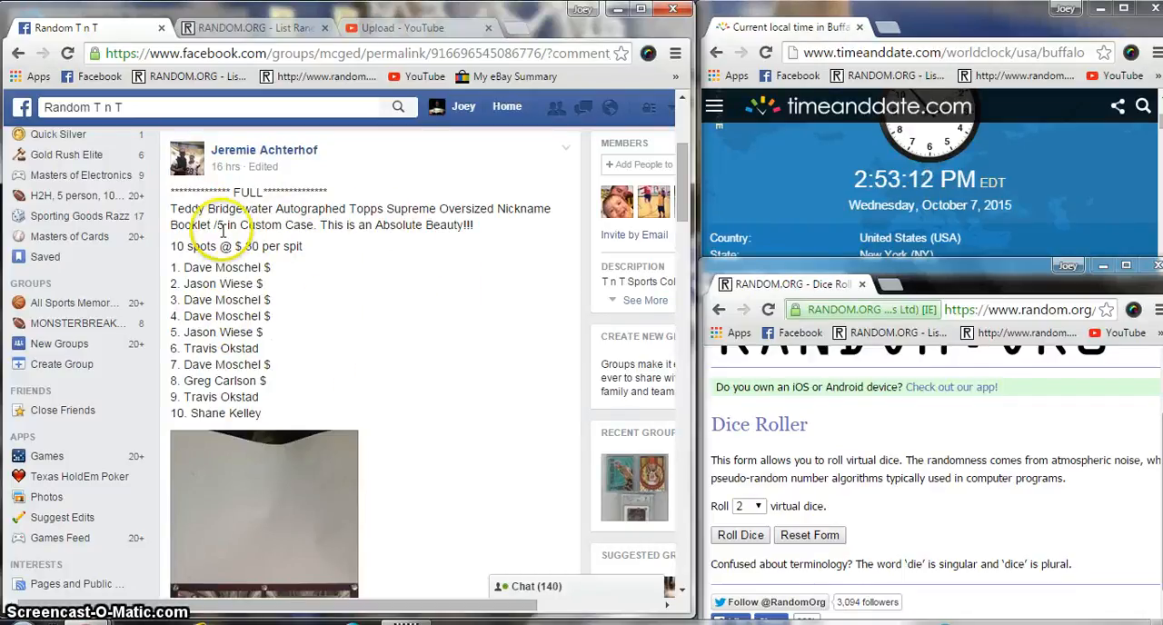
mouse_move(472, 231)
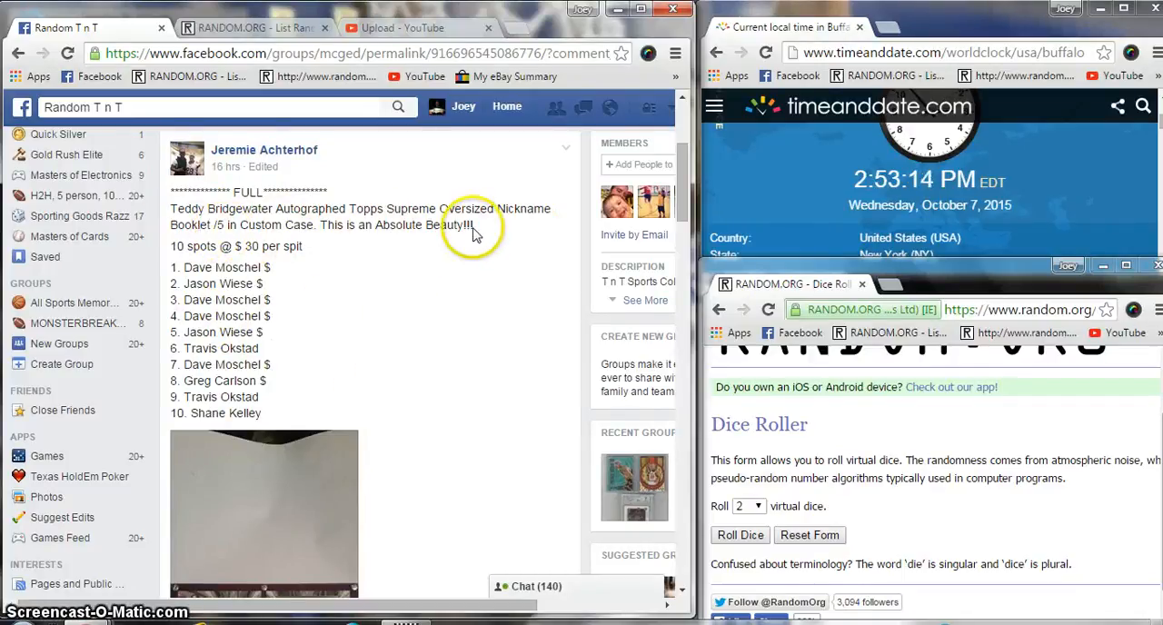
mouse_move(409, 287)
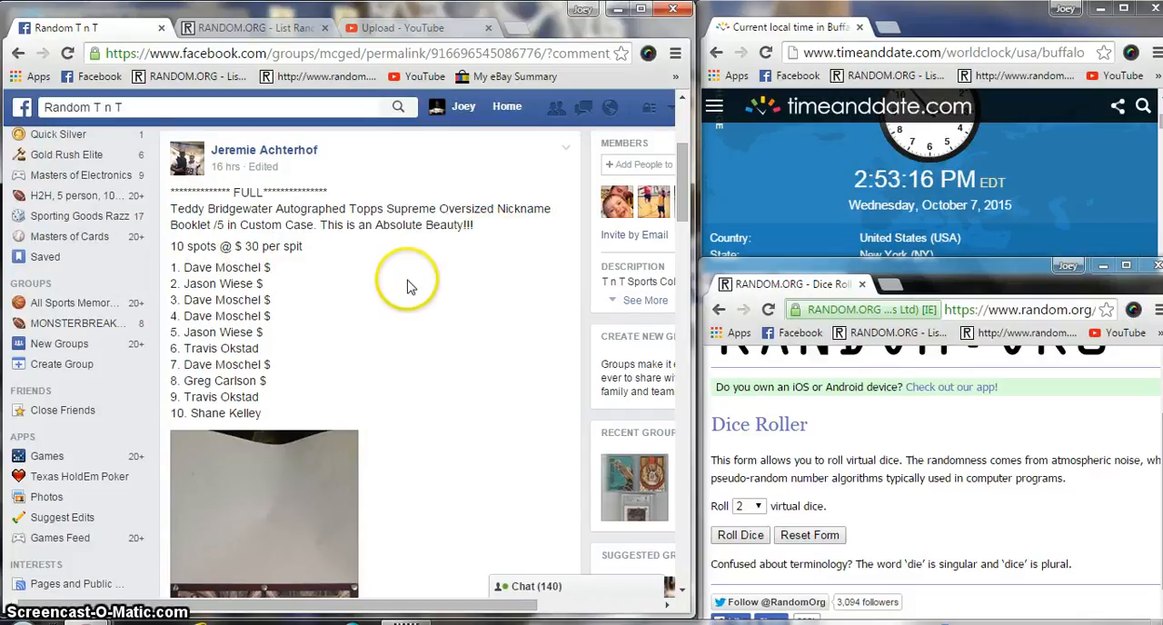
Review the break post's spots and comments, then comment 'Live' under the post
scroll("down", 3)
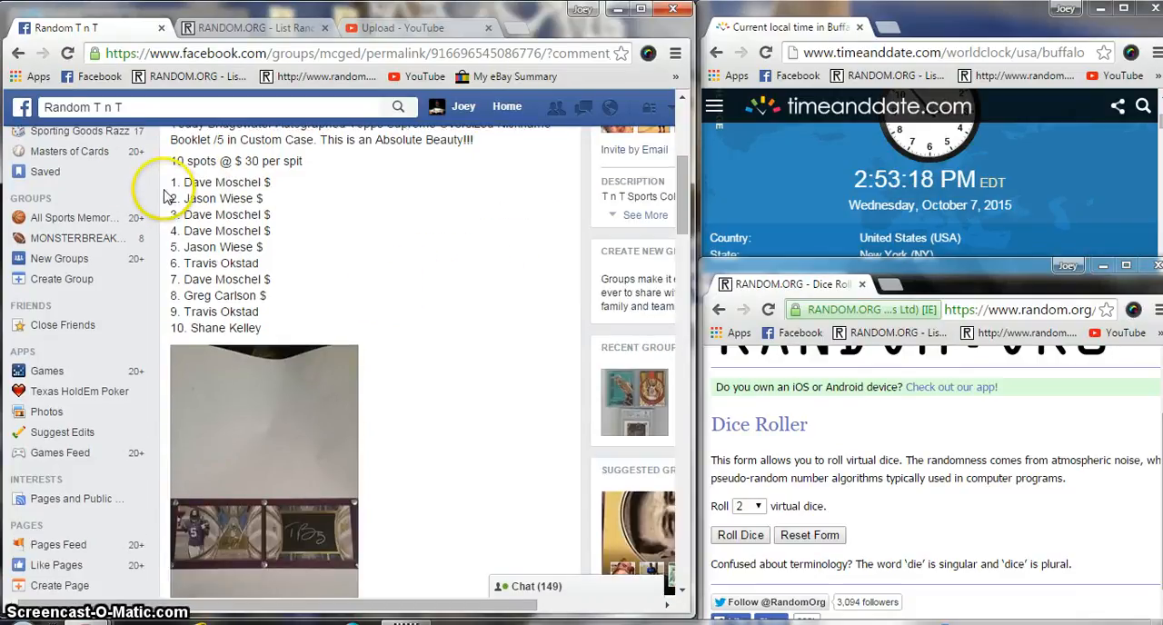
left_click_drag(167, 182, 356, 329)
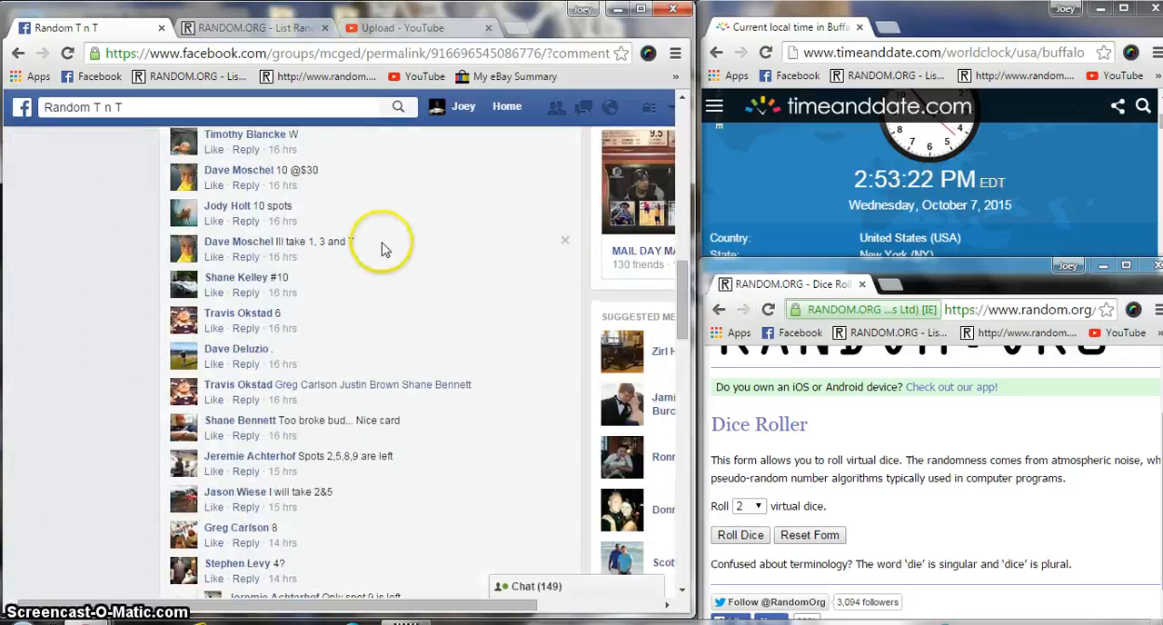
scroll("down", 3)
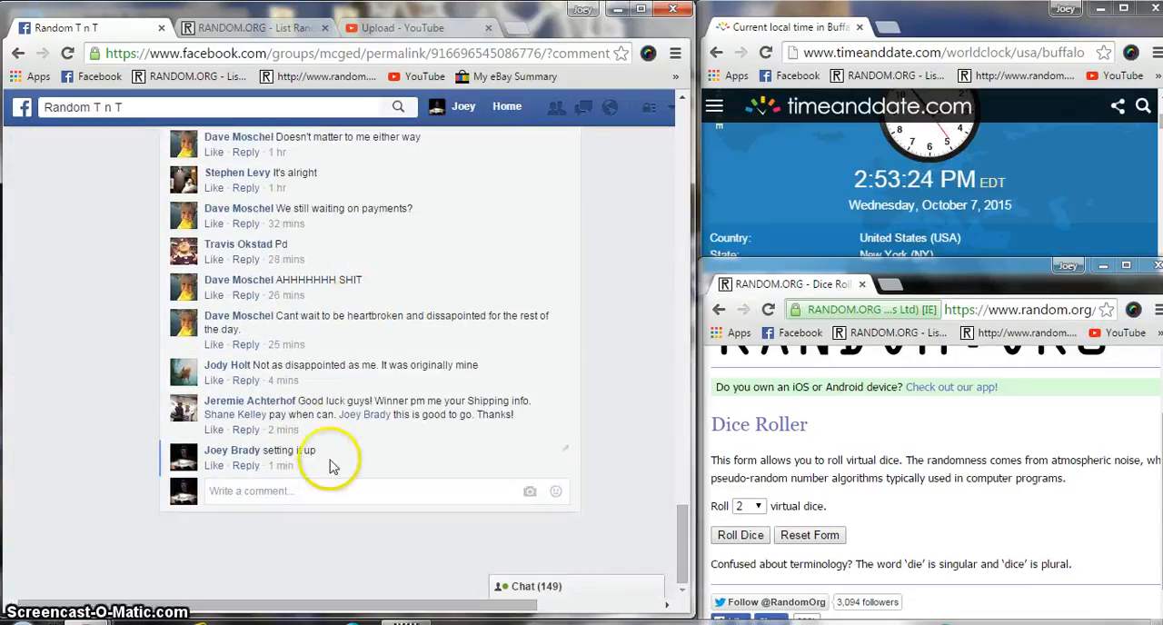
type("Live")
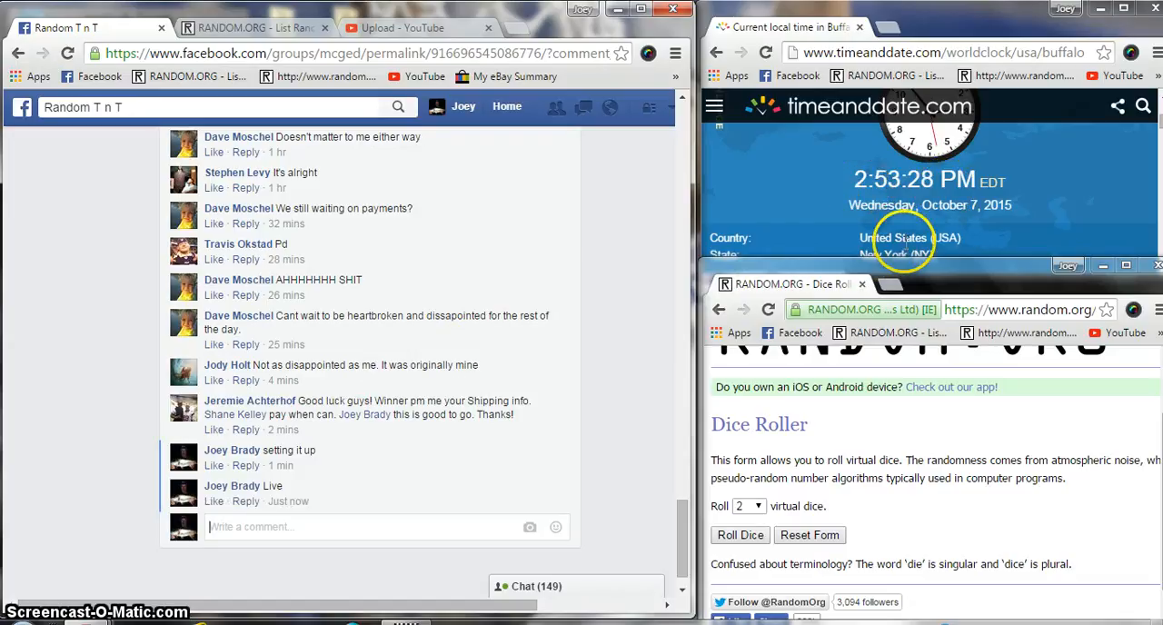
mouse_move(290, 502)
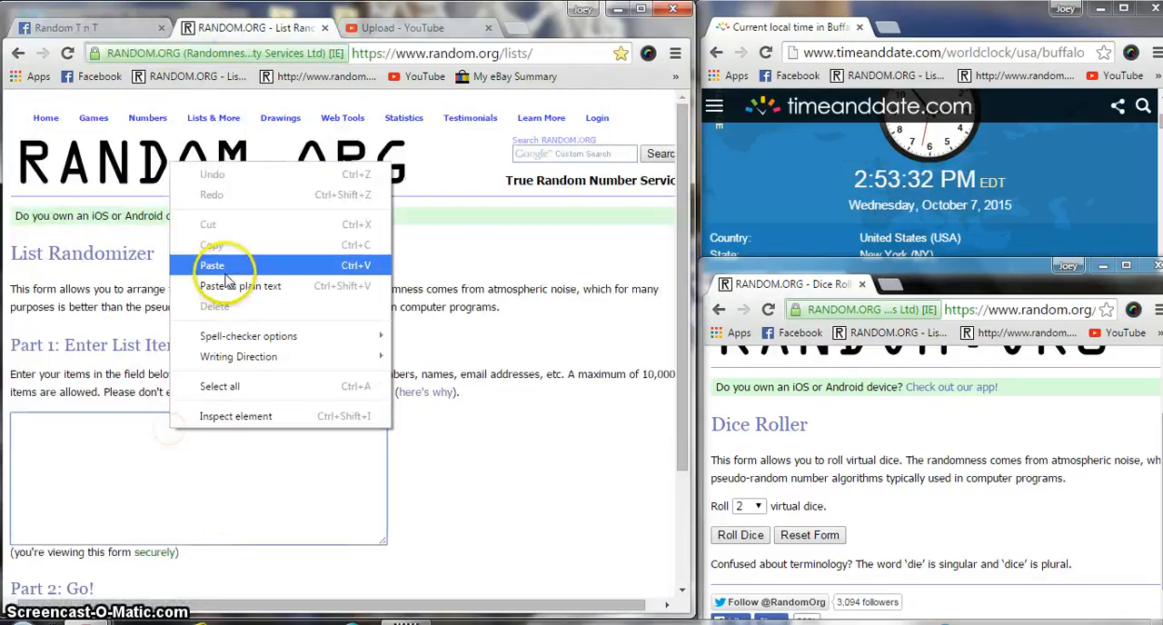
Paste the ten spot names into the List Randomizer and roll two dice (three and two)
left_click(211, 265)
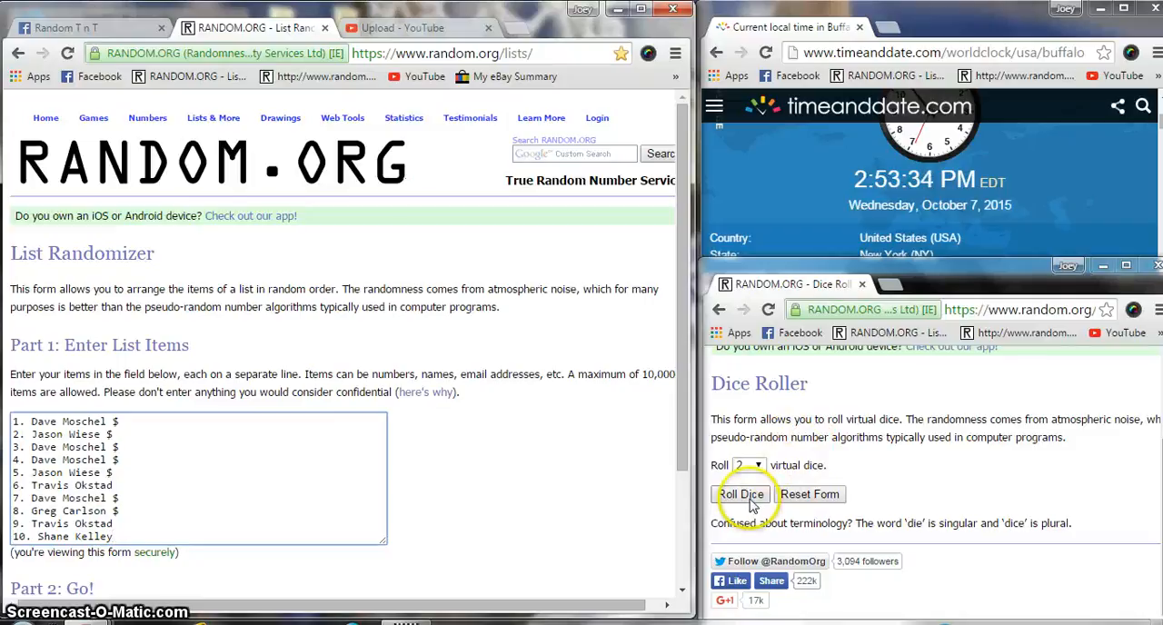
left_click(741, 494)
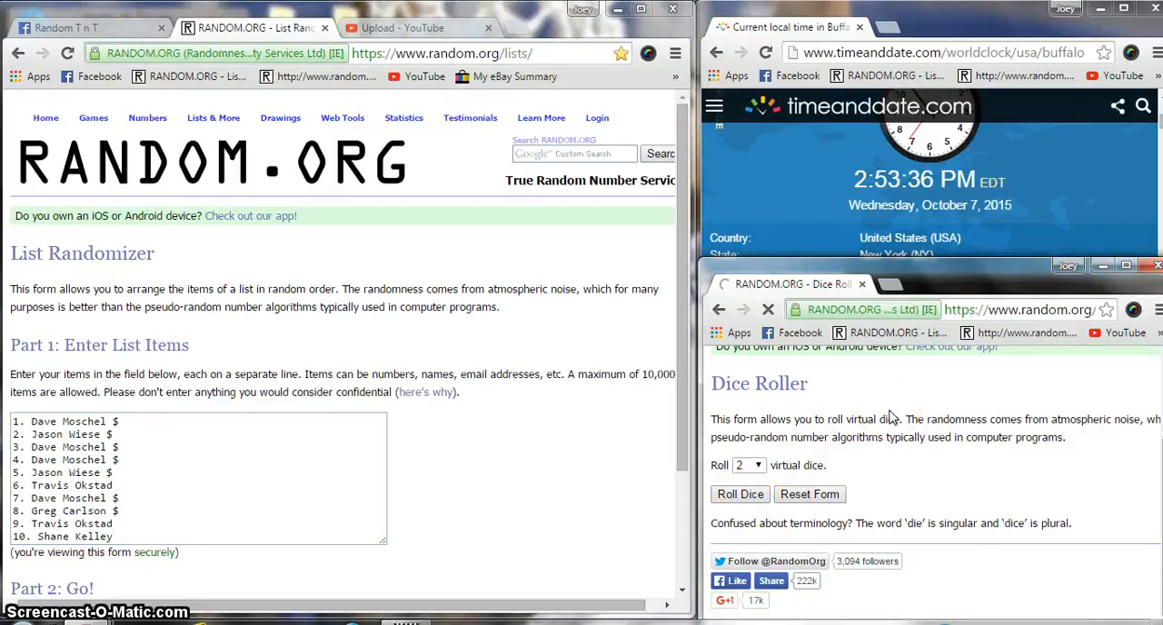
left_click(740, 495)
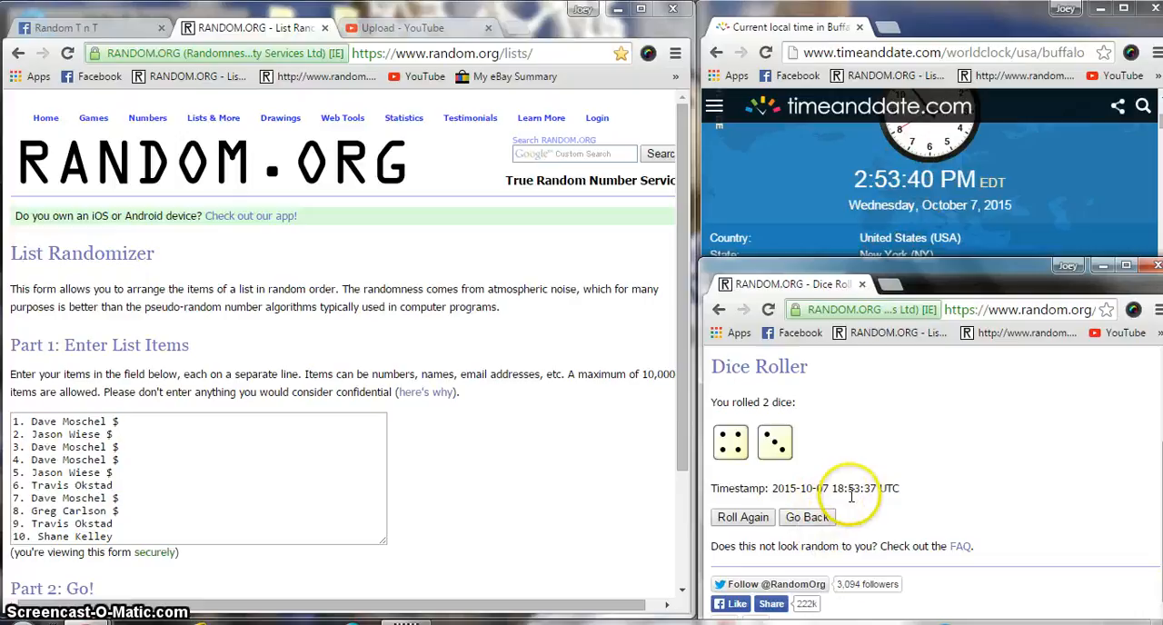
scroll("down", 3)
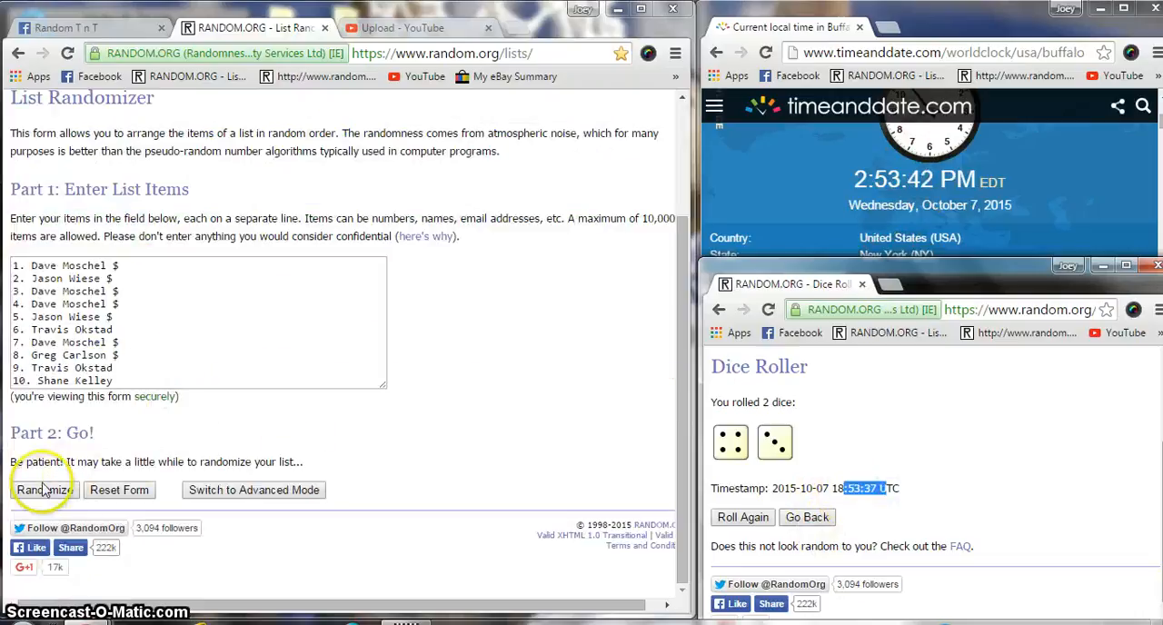
left_click(44, 490)
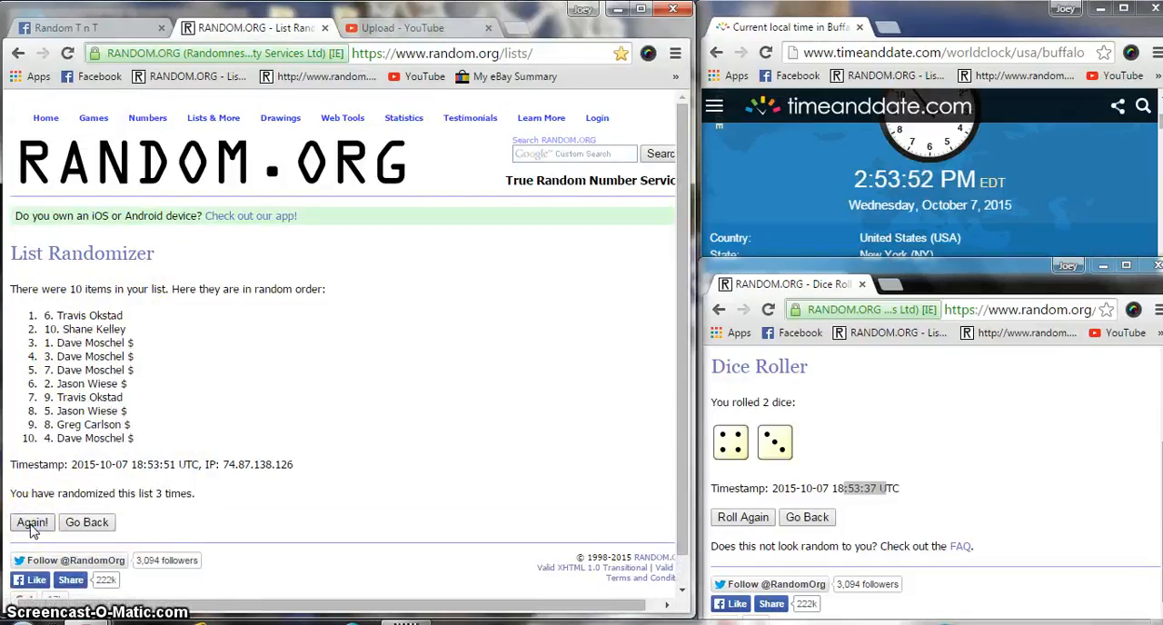
left_click(32, 522)
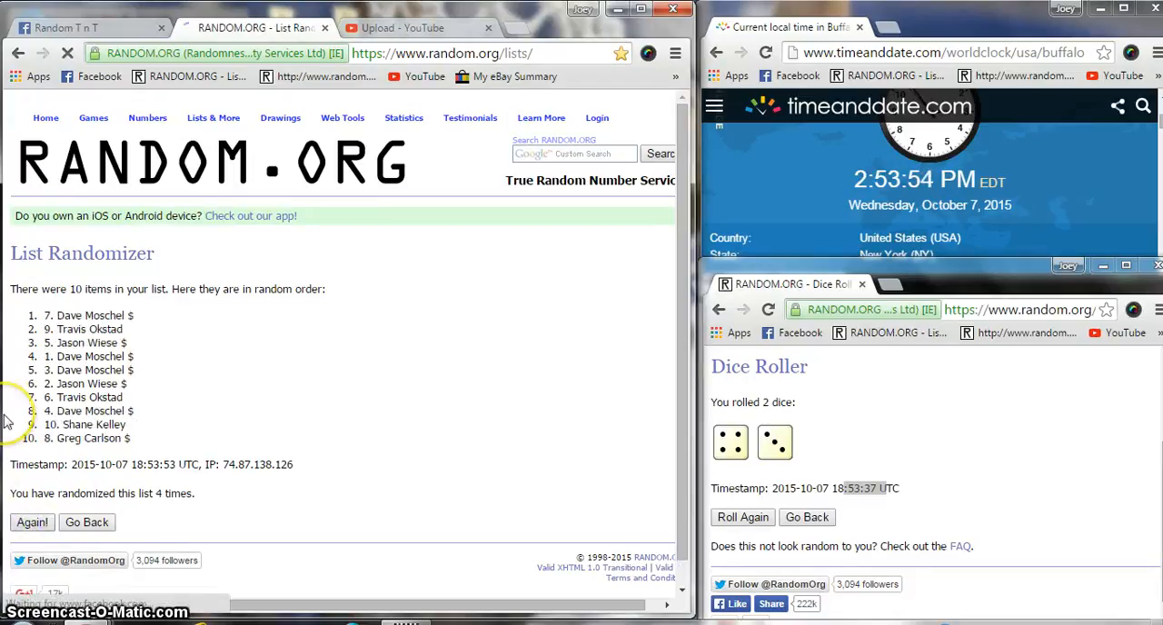
left_click(33, 522)
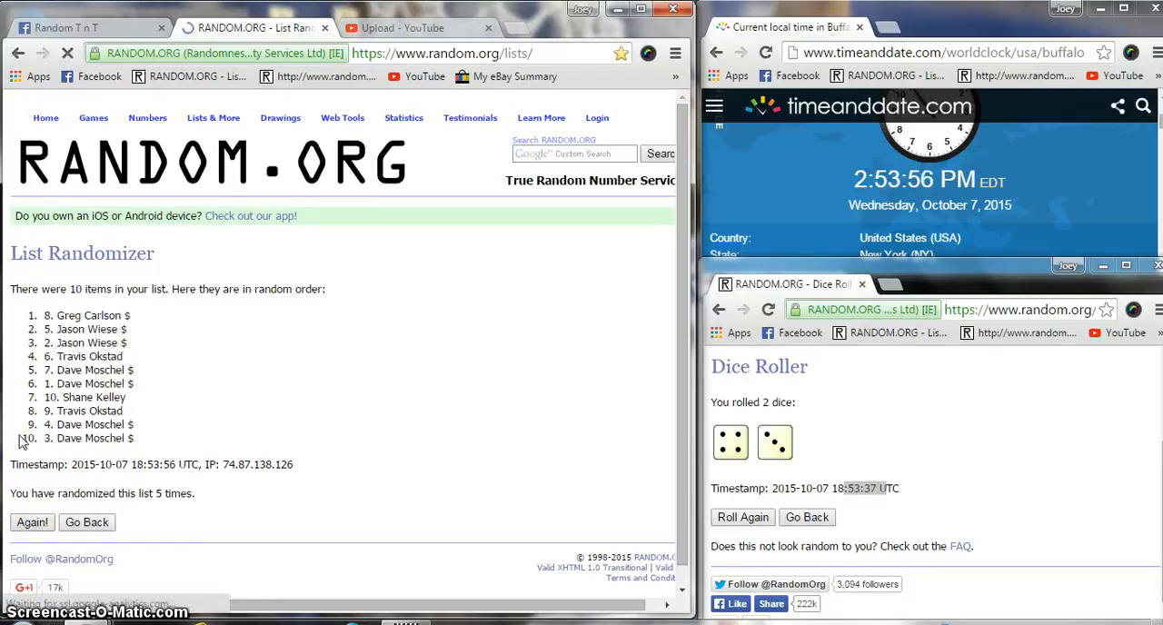
left_click(32, 521)
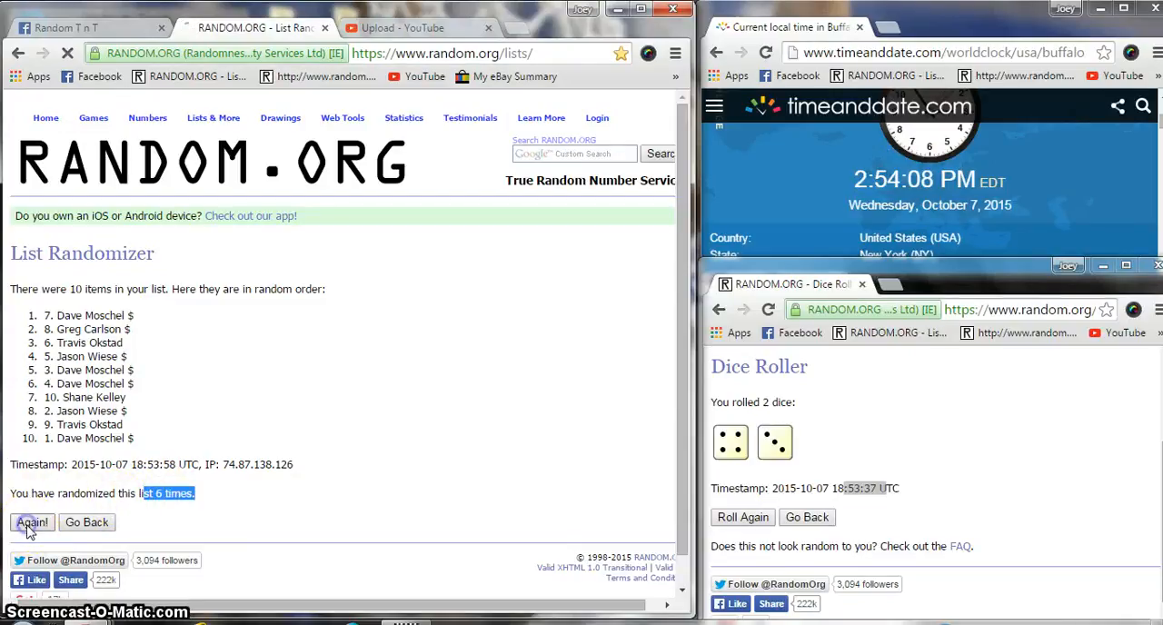
left_click(32, 522)
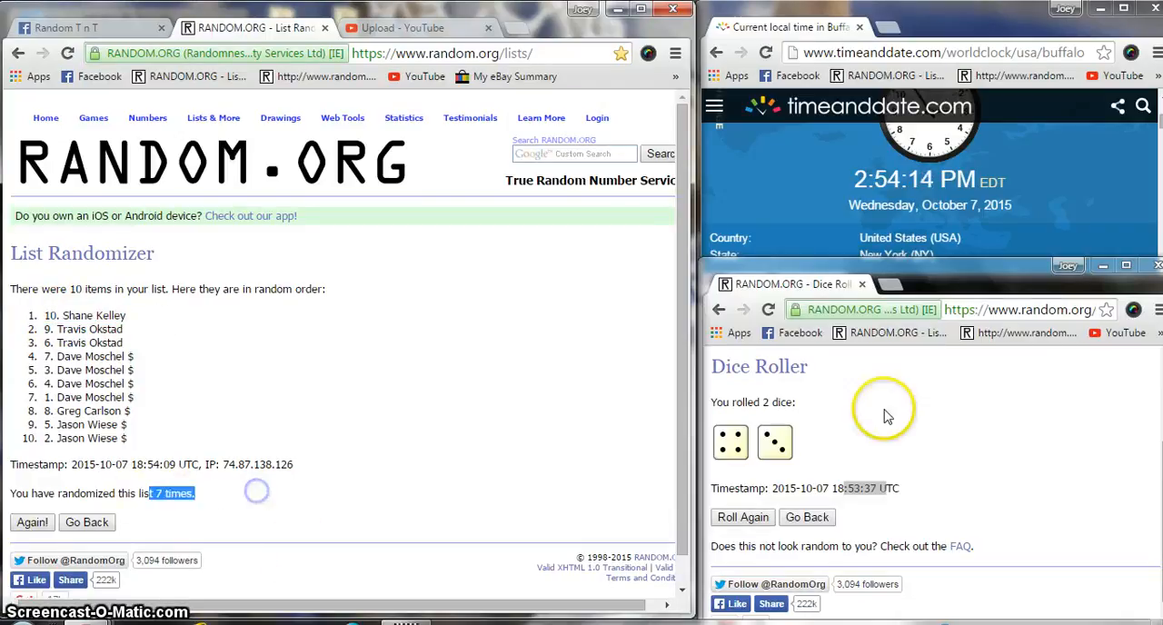
mouse_move(287, 507)
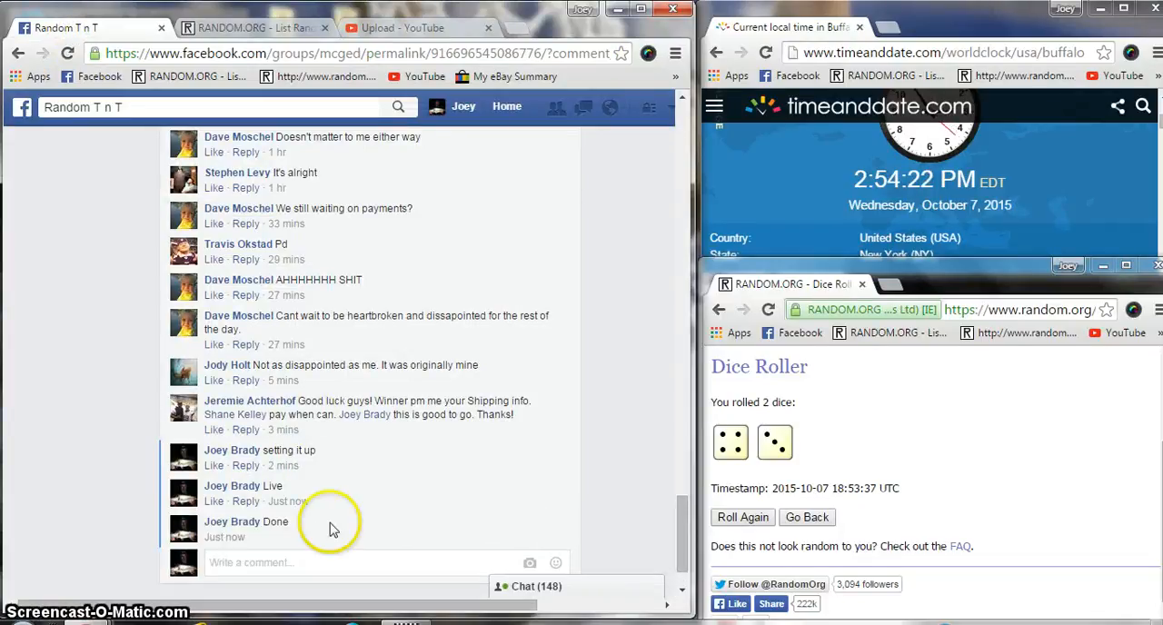
mouse_move(294, 549)
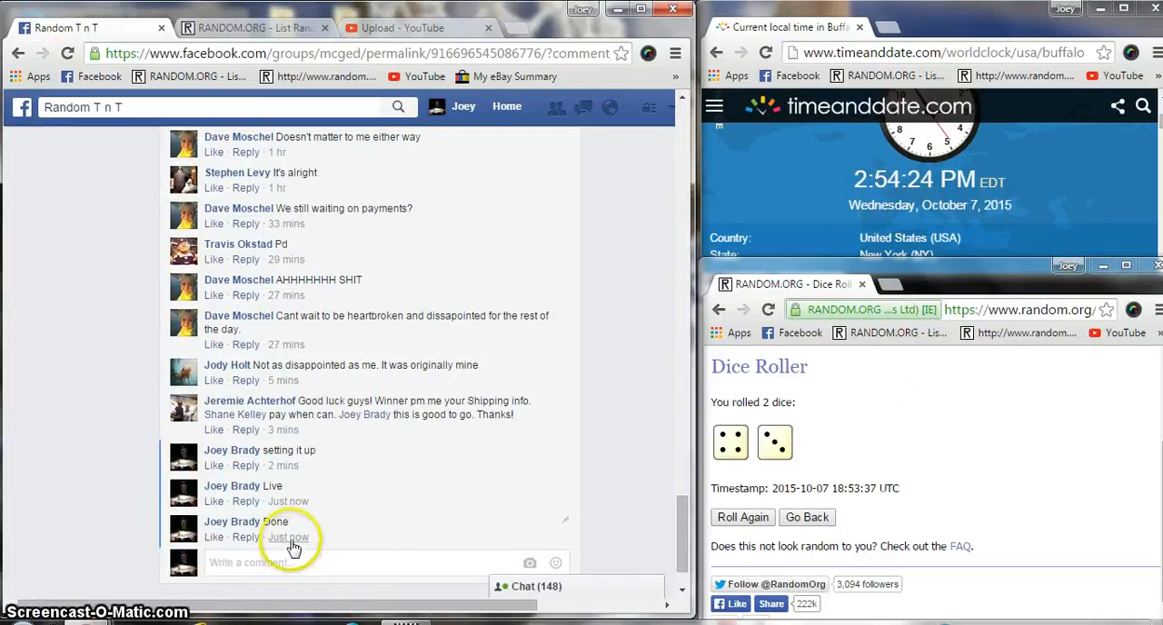